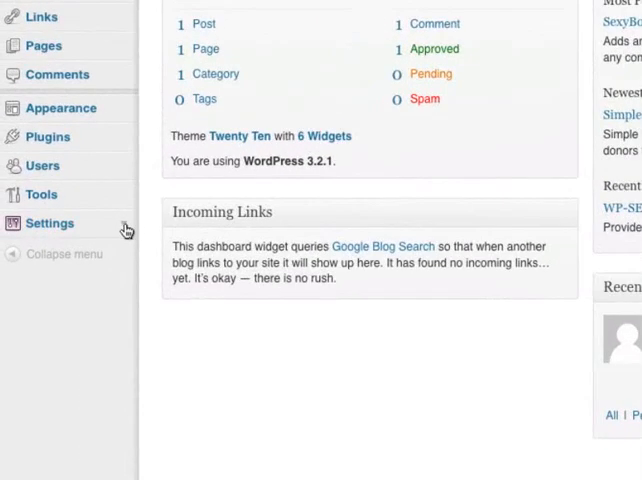
Reach the Permalink Settings page via the admin sidebar's Settings section
left_click(48, 224)
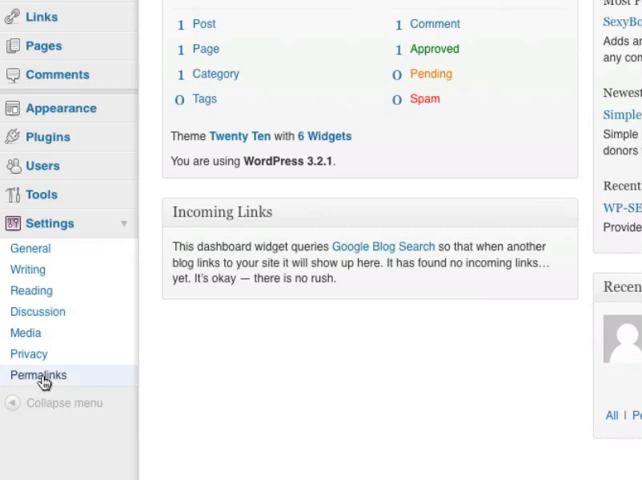
left_click(36, 374)
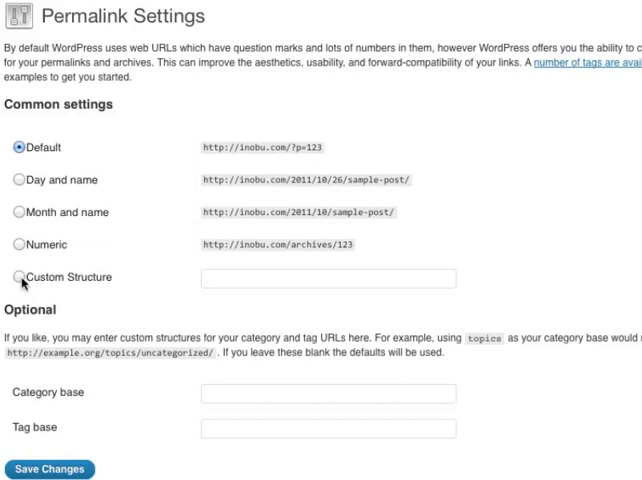
mouse_move(22, 284)
type("/%postname%")
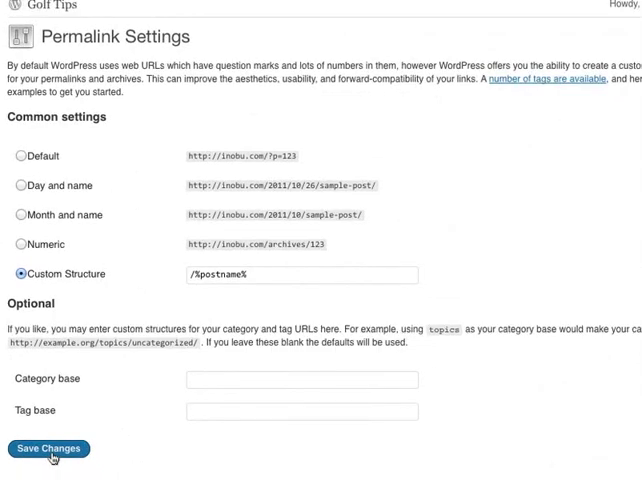
Save the custom /%postname% permalink structure, confirming the 'Permalink structure updated' notice
left_click(48, 448)
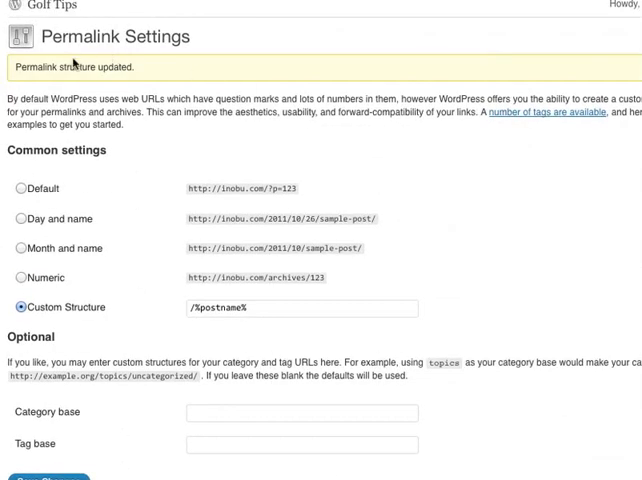